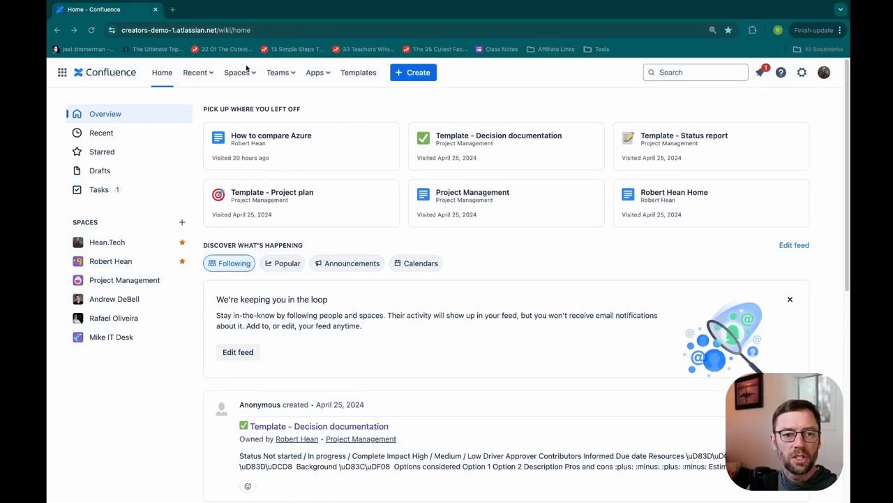
Step: Show the View all spaces directory from the Spaces menu
click(237, 72)
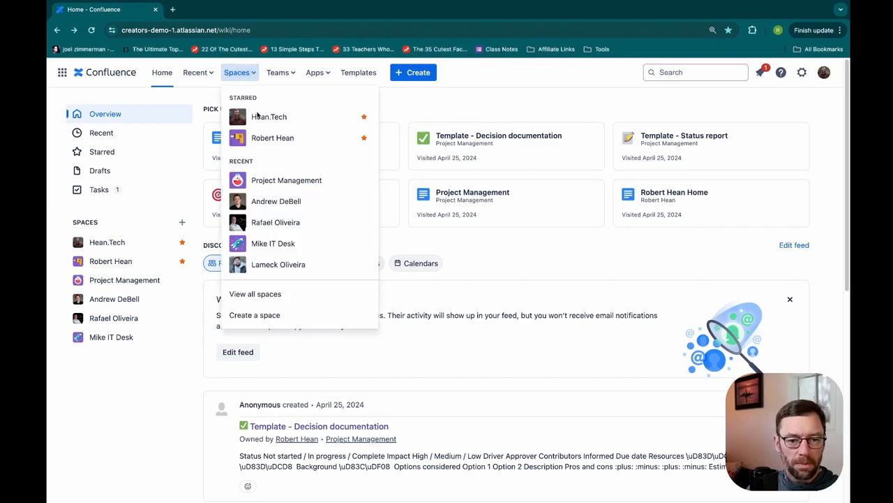
mouse_move(255, 293)
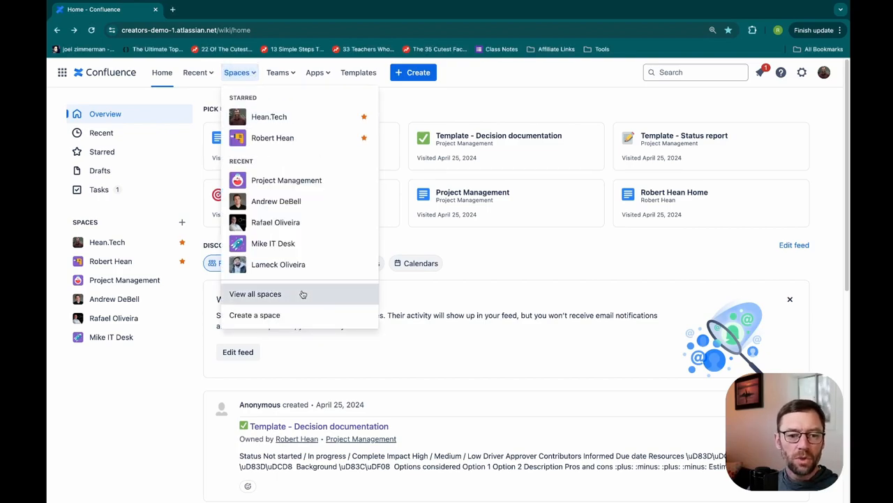
click(255, 293)
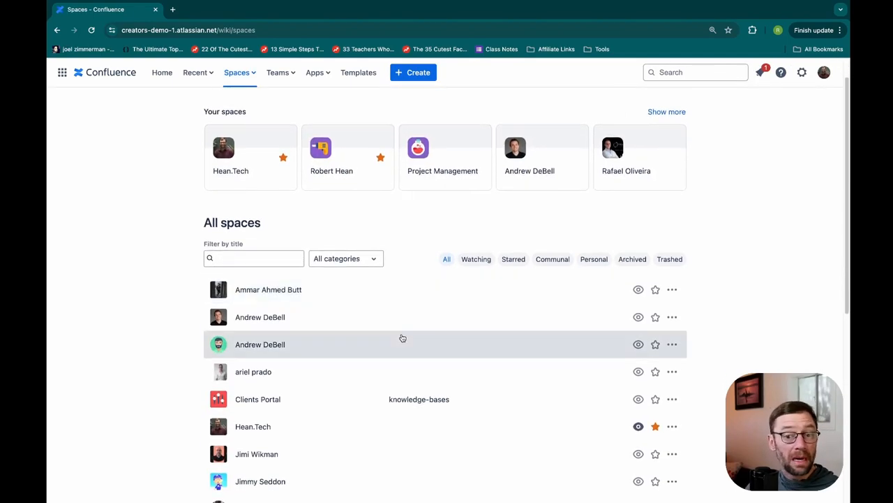
Step: Review the All spaces list and its category tags, opening the Hean.Tech space
scroll(down, 3)
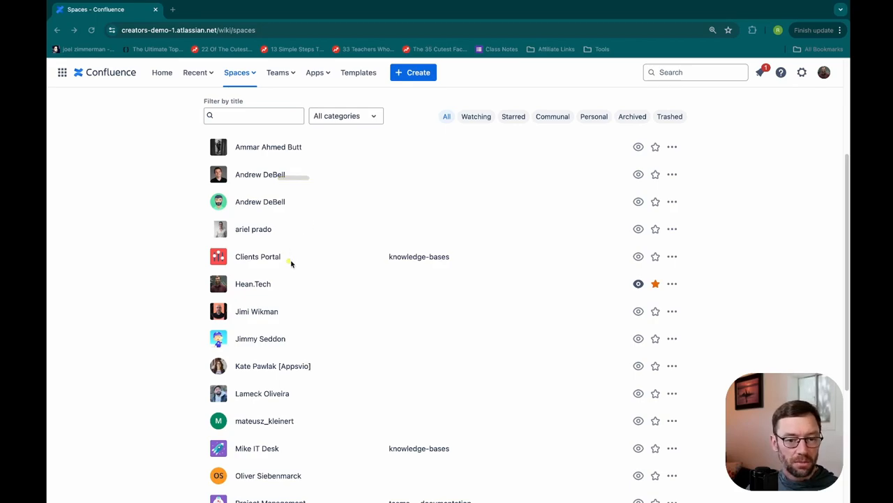
mouse_move(388, 256)
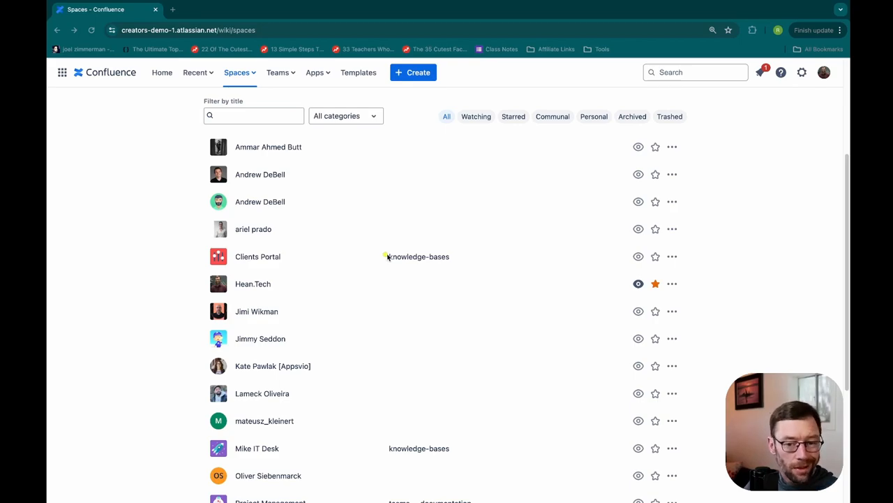
click(672, 256)
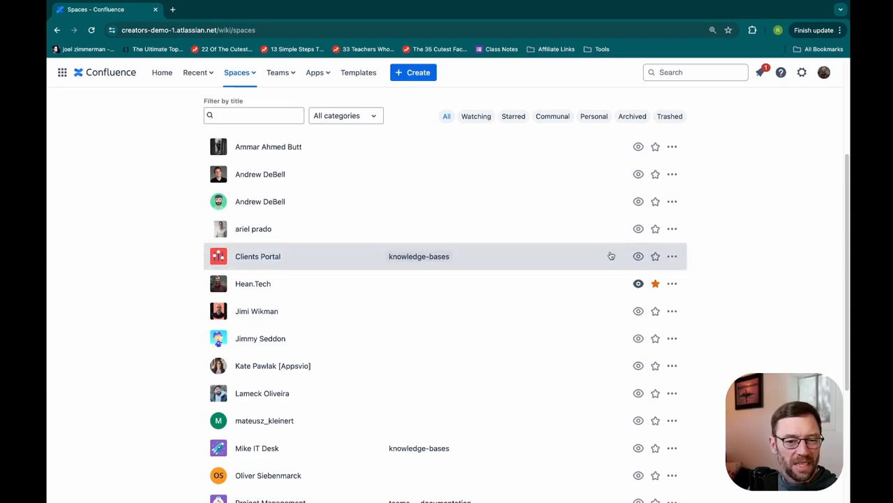
scroll(down, 3)
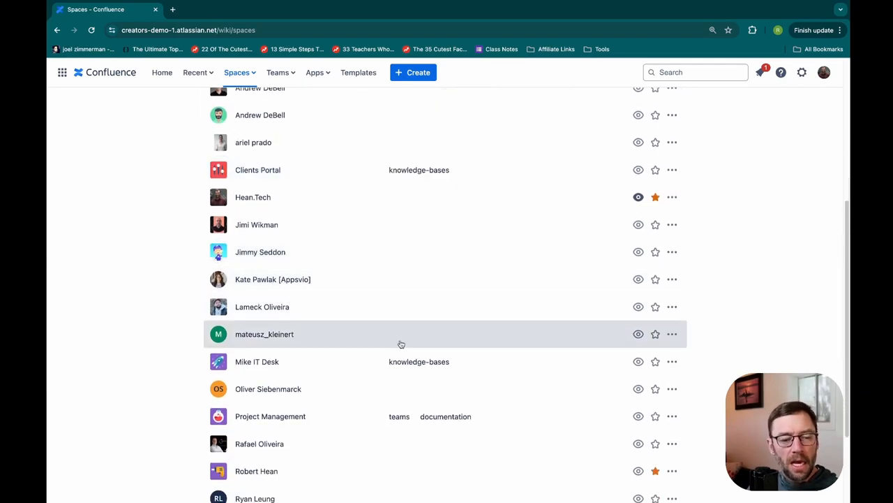
scroll(down, 3)
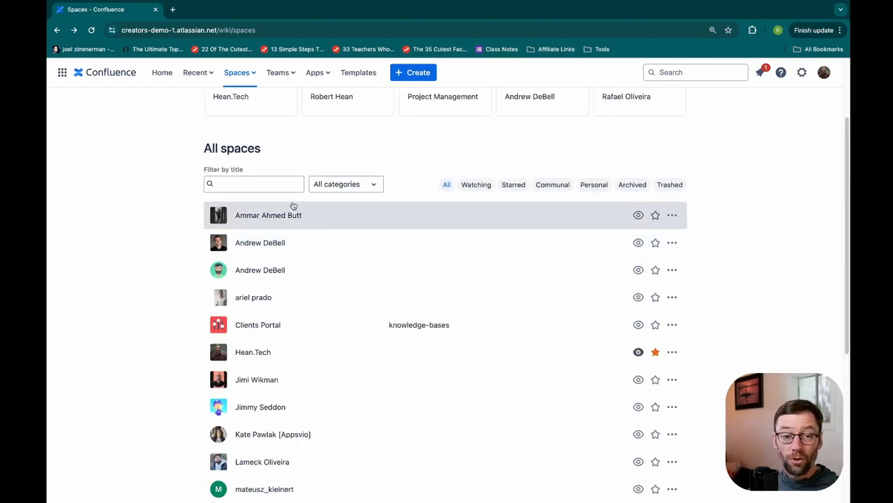
mouse_move(392, 197)
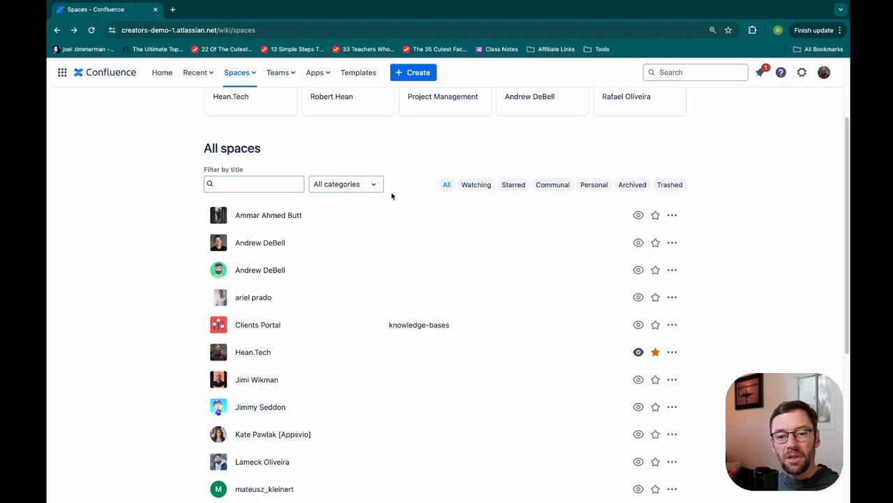
mouse_move(506, 296)
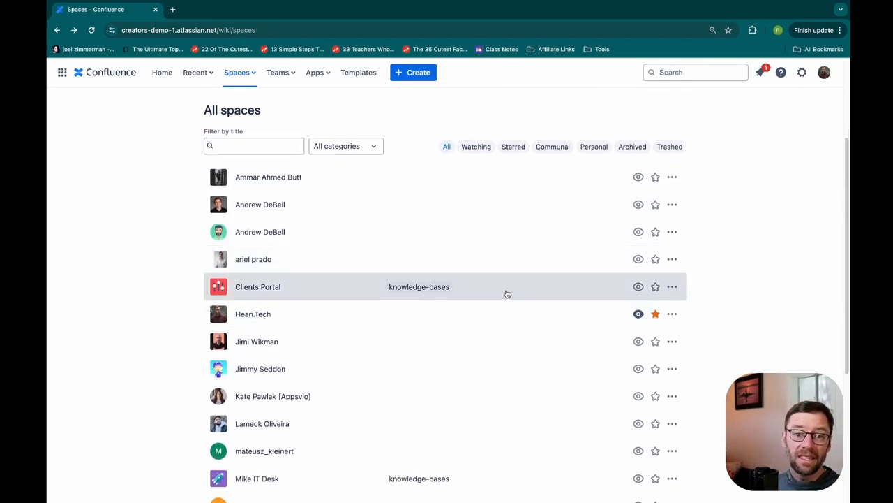
mouse_move(529, 232)
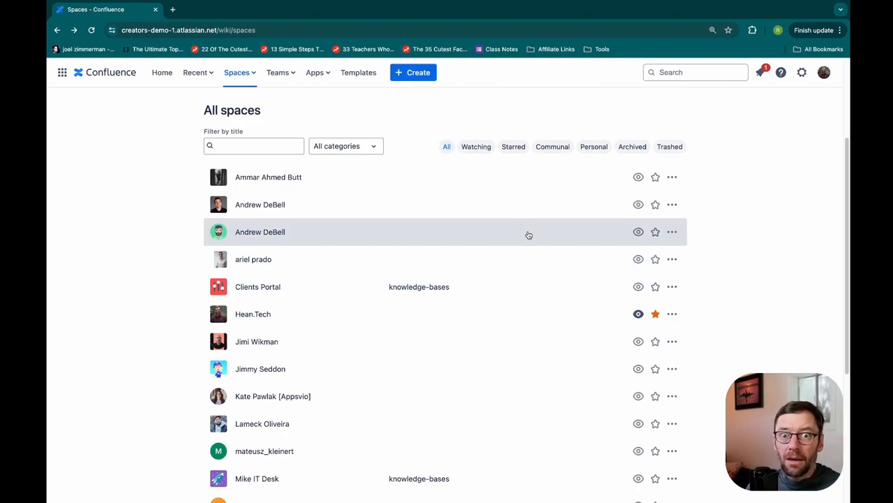
mouse_move(655, 232)
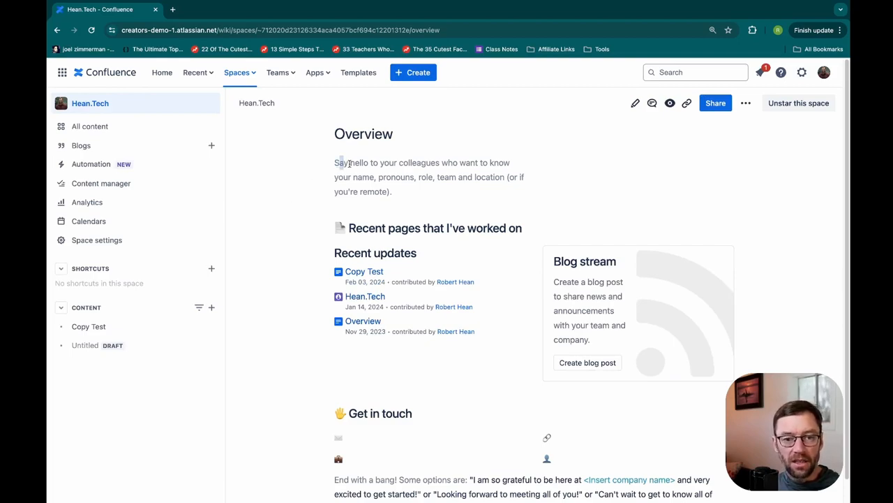
Step: Highlight Overview text, open Copy Test, and start an empty comment
drag(336, 162, 418, 163)
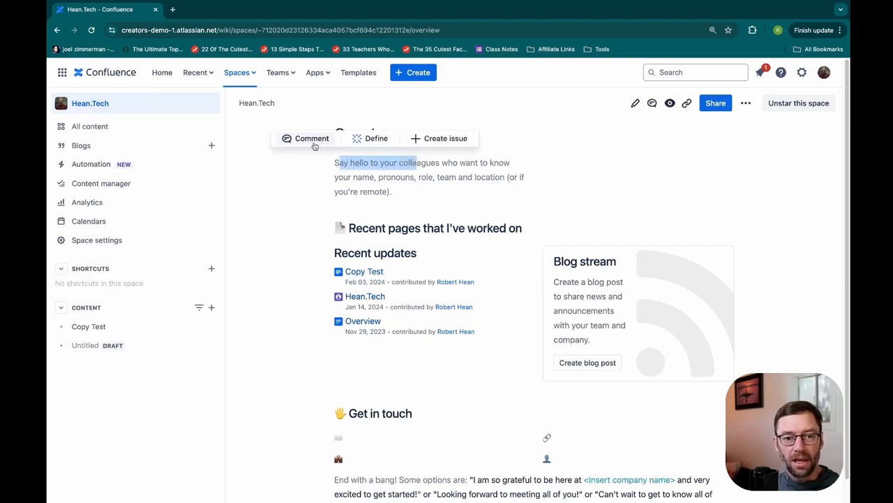
click(765, 180)
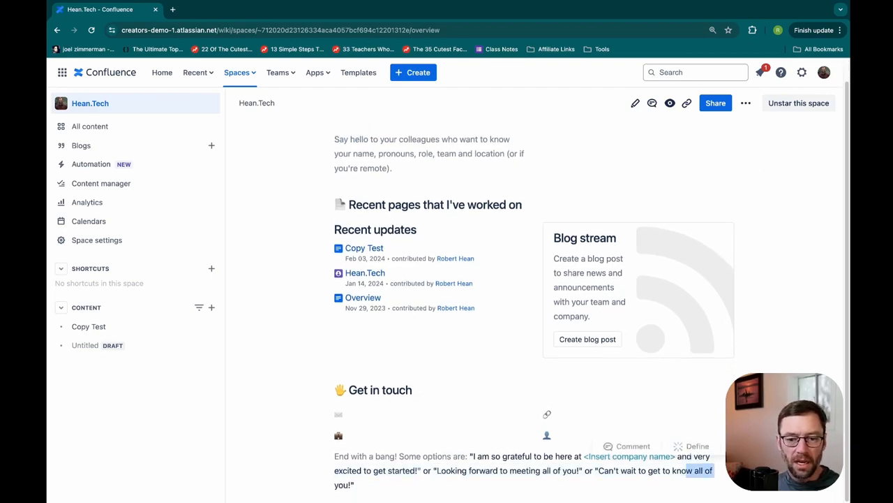
click(364, 248)
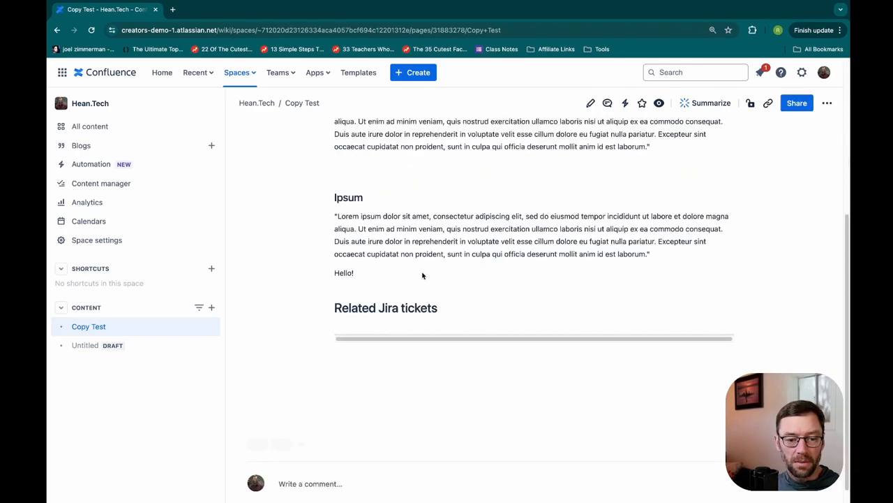
click(311, 483)
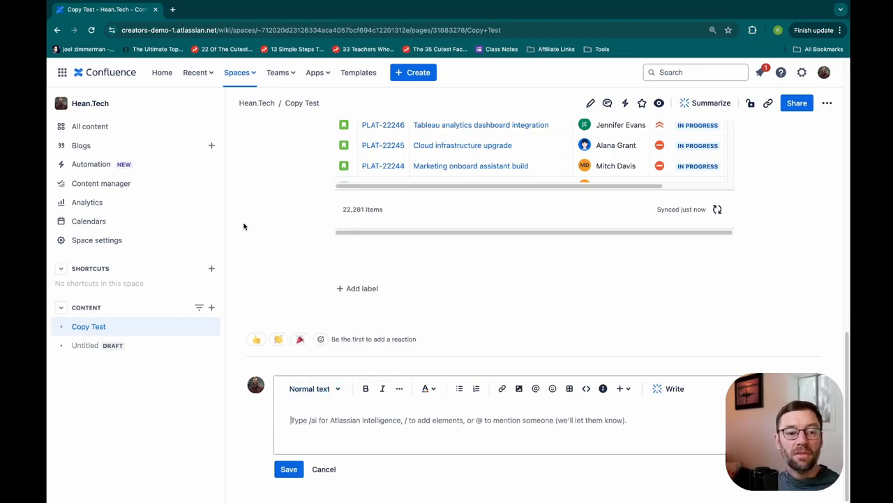
click(97, 239)
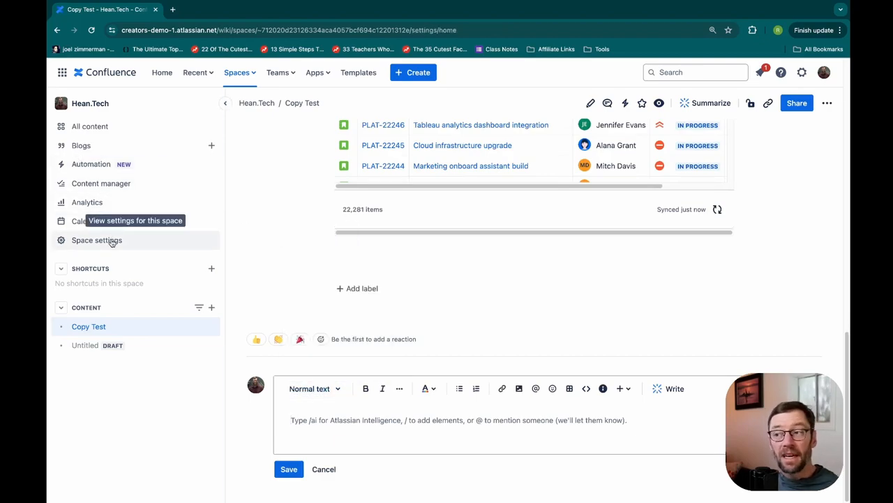
Step: Review the Hean.Tech Users tab of Space permissions
click(96, 240)
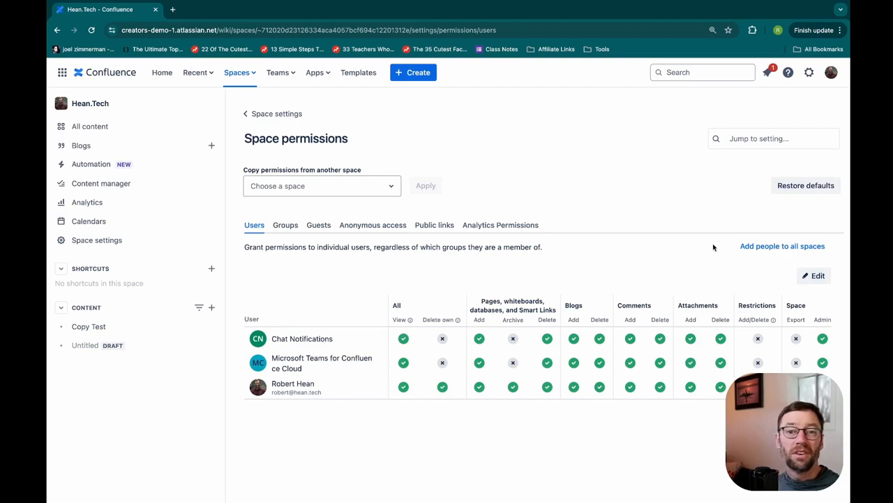
mouse_move(681, 291)
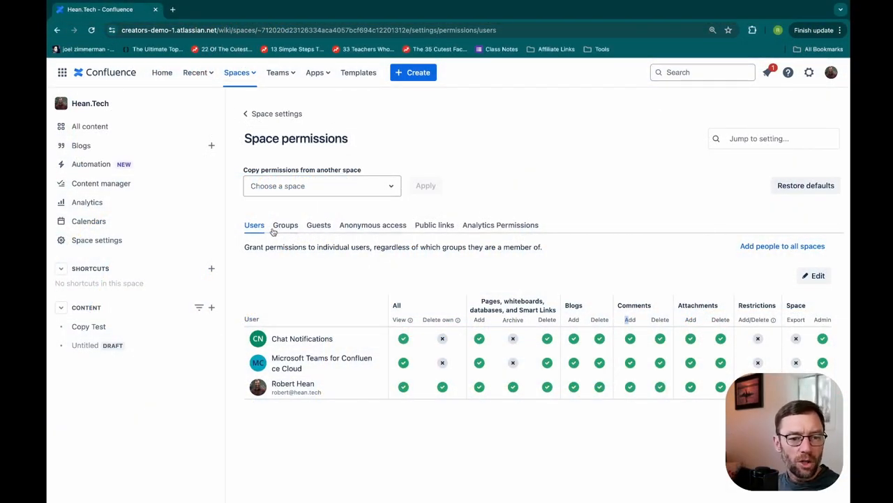
click(97, 240)
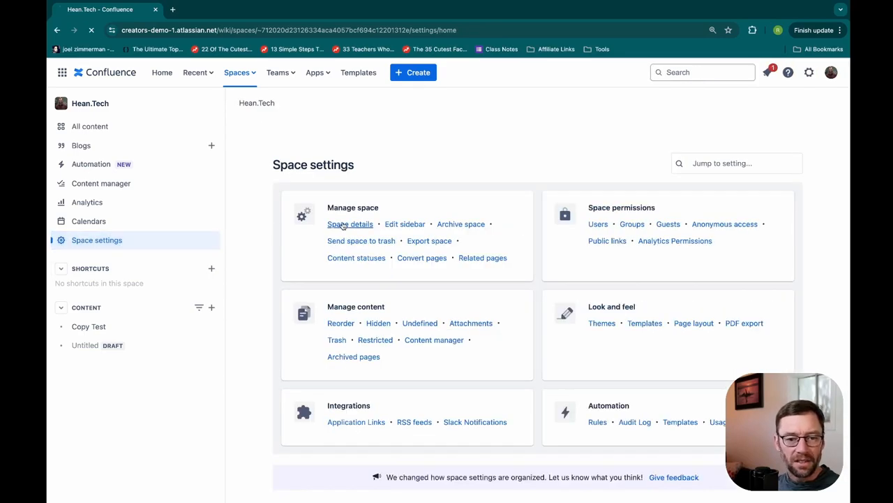
Step: View Hean.Tech's space details and key, then load the RH space settings
click(350, 224)
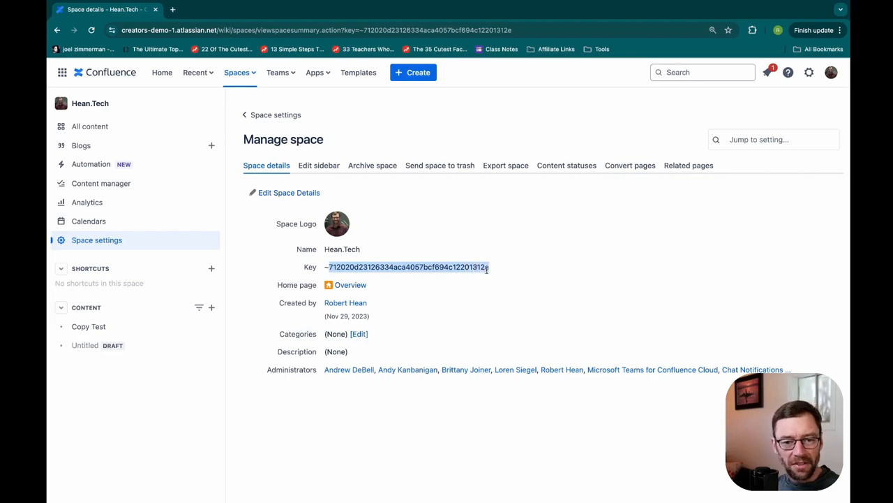
click(96, 240)
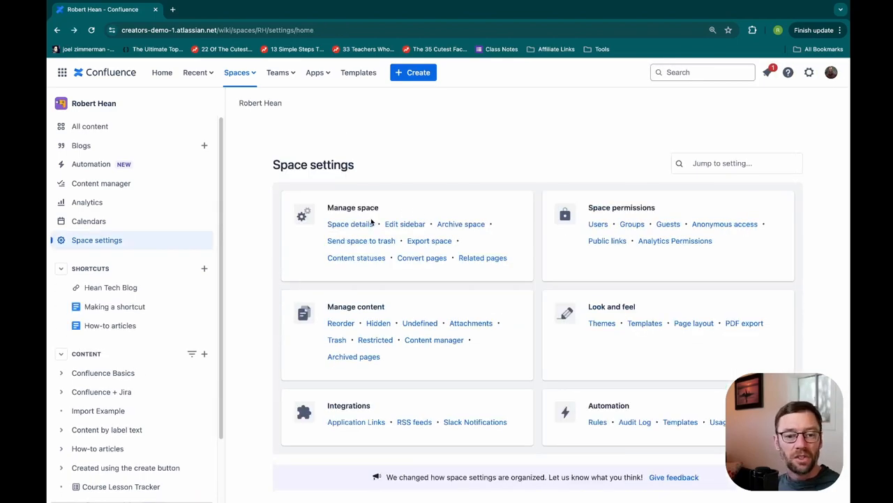
Step: Preview the RH space details for editing, cancel, and show user permissions
click(350, 223)
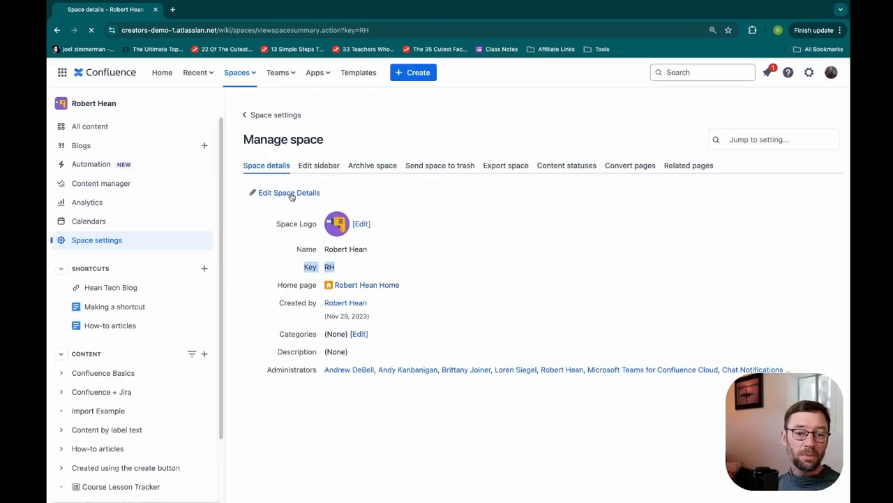
click(289, 192)
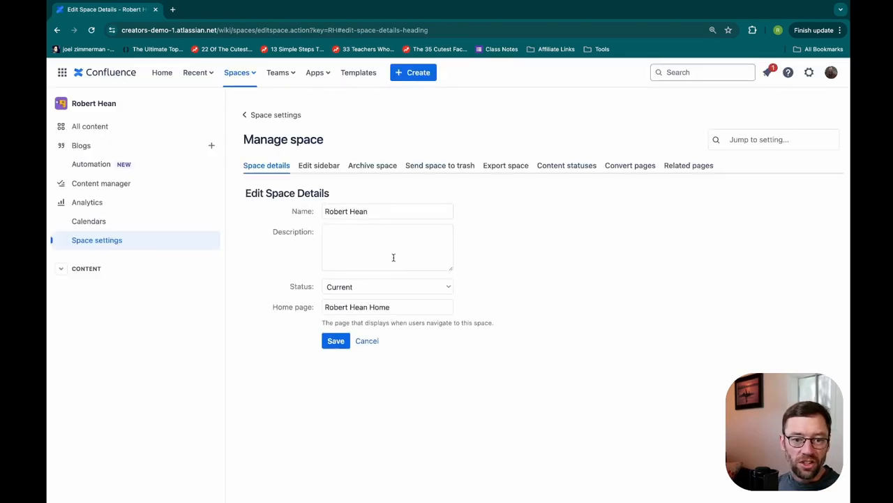
click(387, 246)
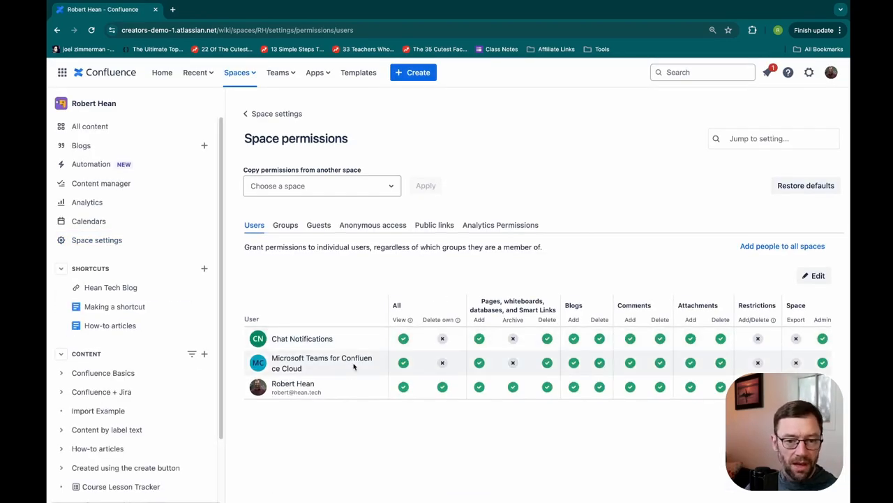
Step: Show the RH group permissions grid with org-admins, confluence-users and two other groups
click(285, 225)
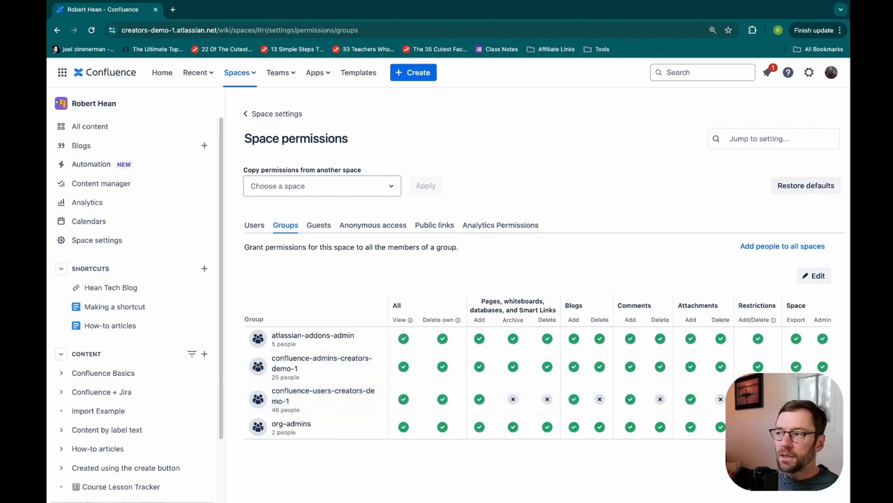
Step: Open the RH Groups permissions grid in edit mode with per-group checkboxes
click(254, 225)
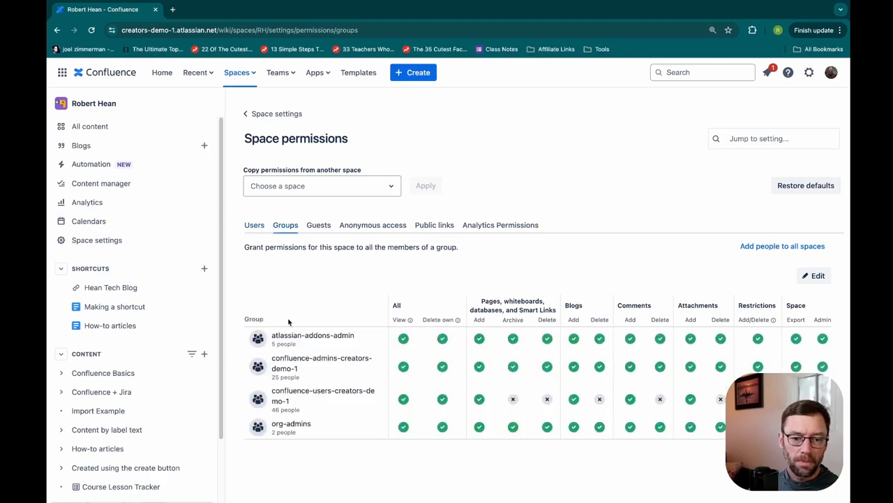
click(814, 275)
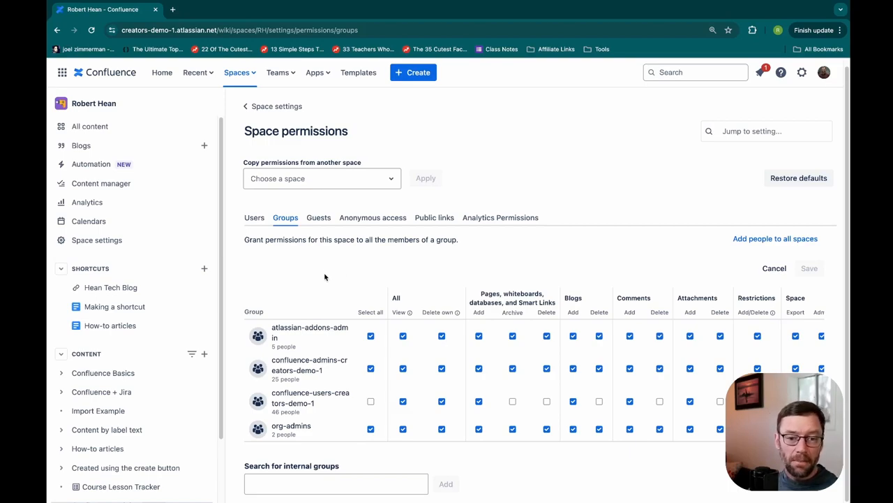
mouse_move(292, 337)
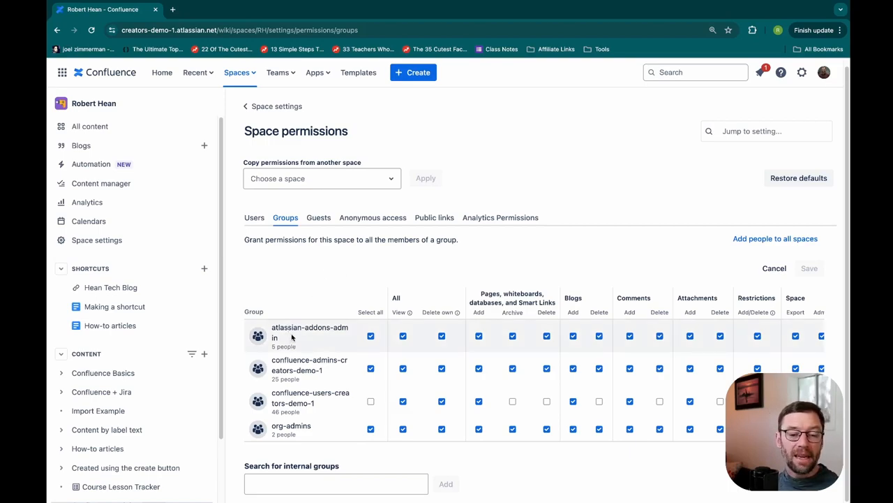
double_click(309, 327)
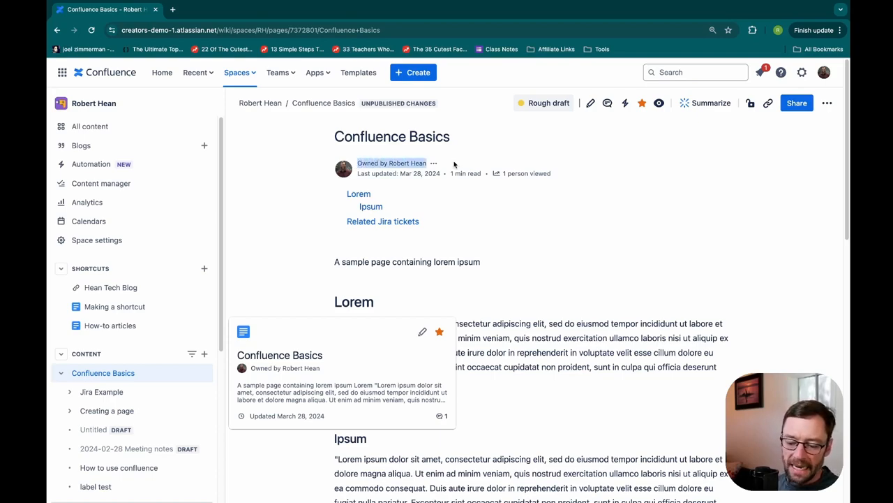
mouse_move(492, 205)
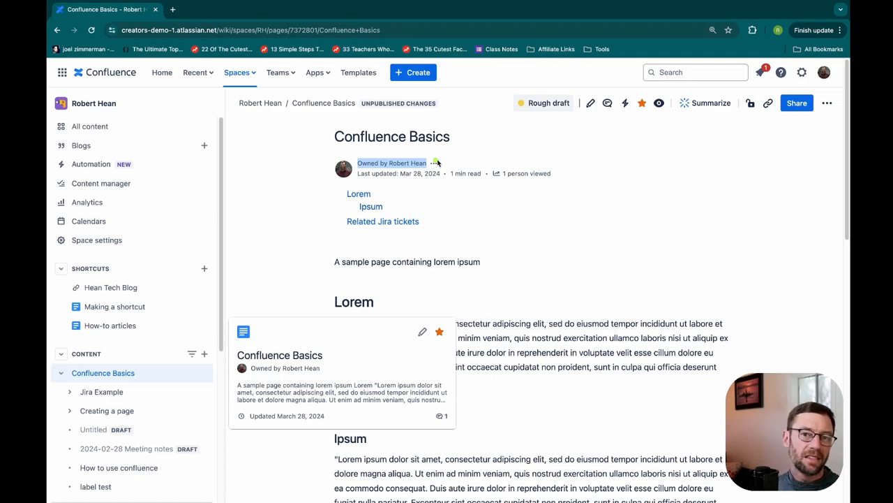
mouse_move(471, 154)
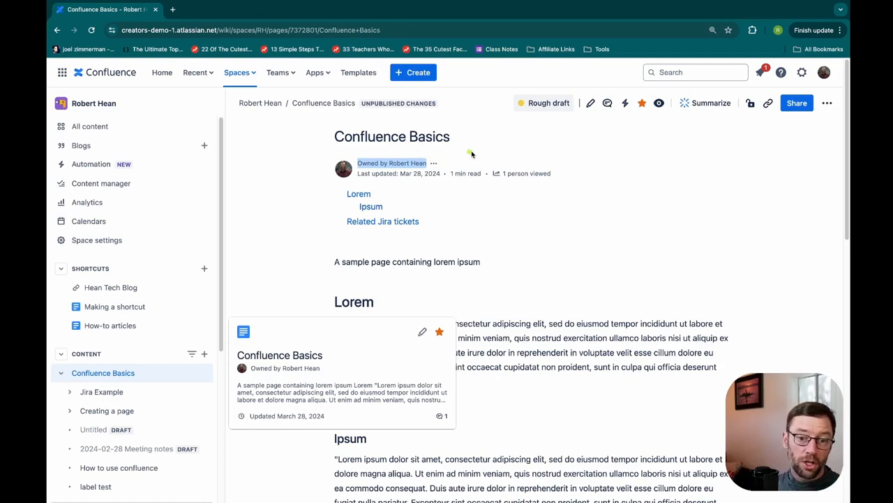
Step: Clear the highlighted owner text and return to the RH settings overview
click(391, 162)
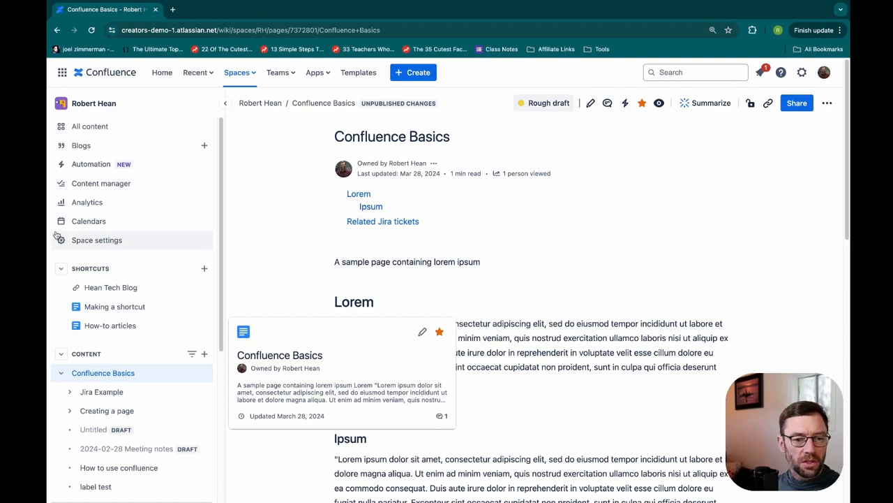
click(97, 240)
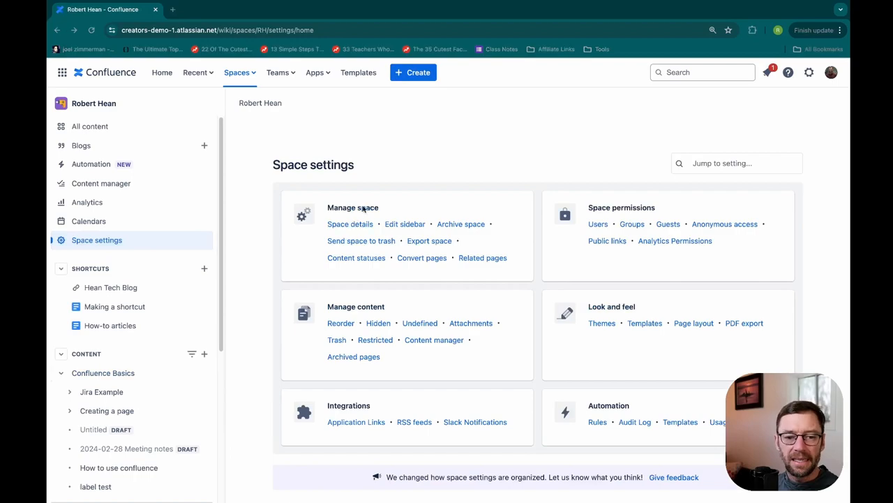
mouse_move(402, 180)
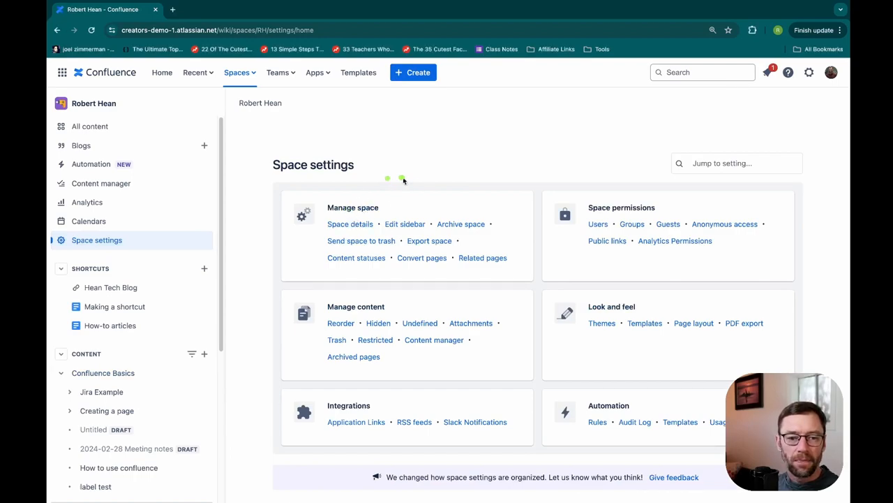
Step: Expand the full Administrators list on the RH space details page
click(349, 224)
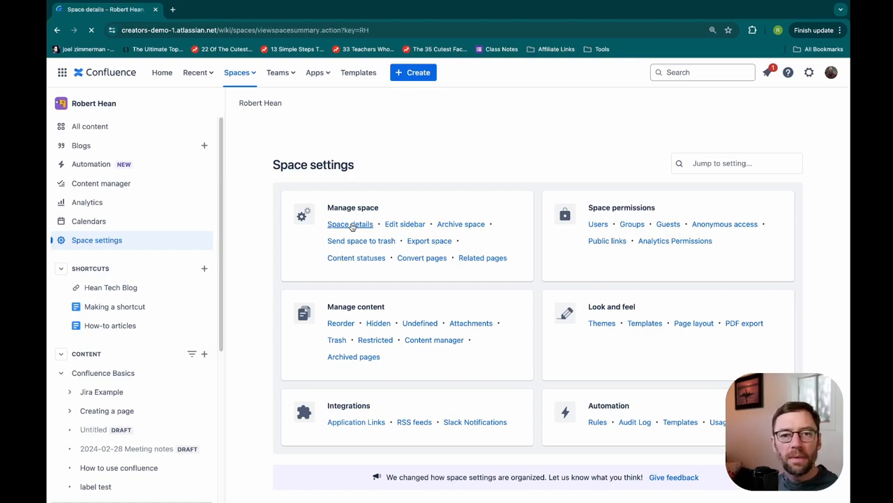
click(350, 224)
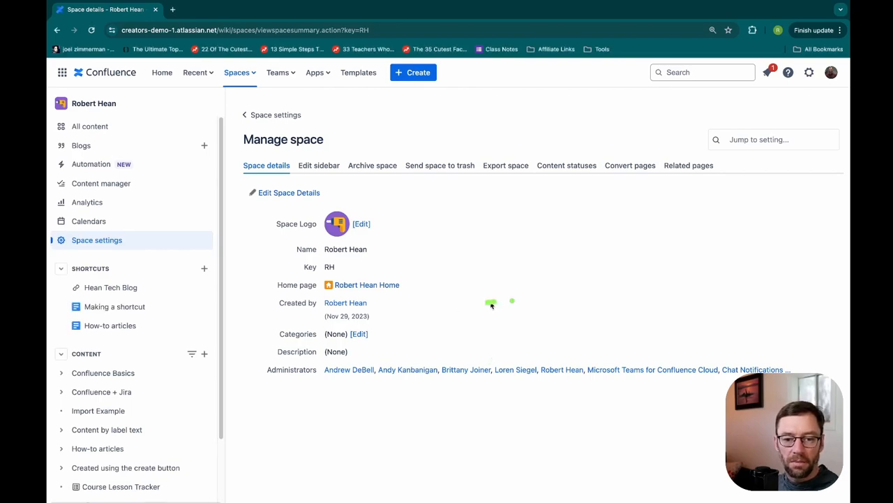
mouse_move(495, 347)
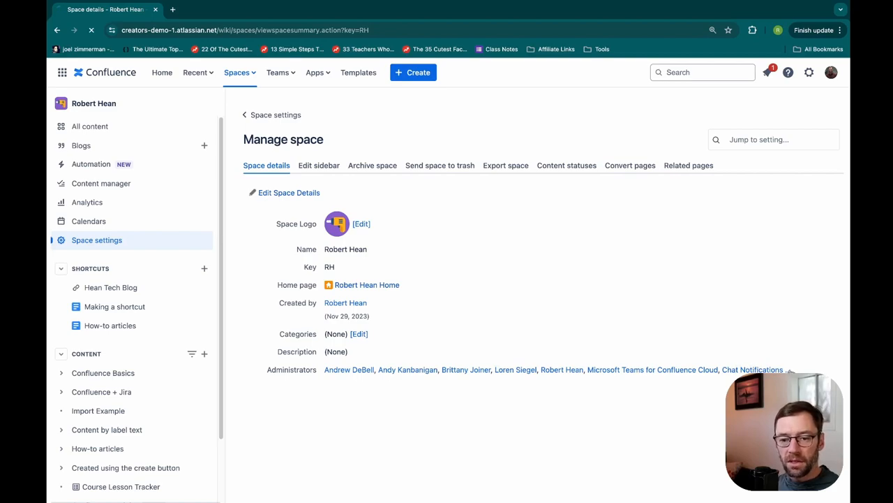
click(789, 369)
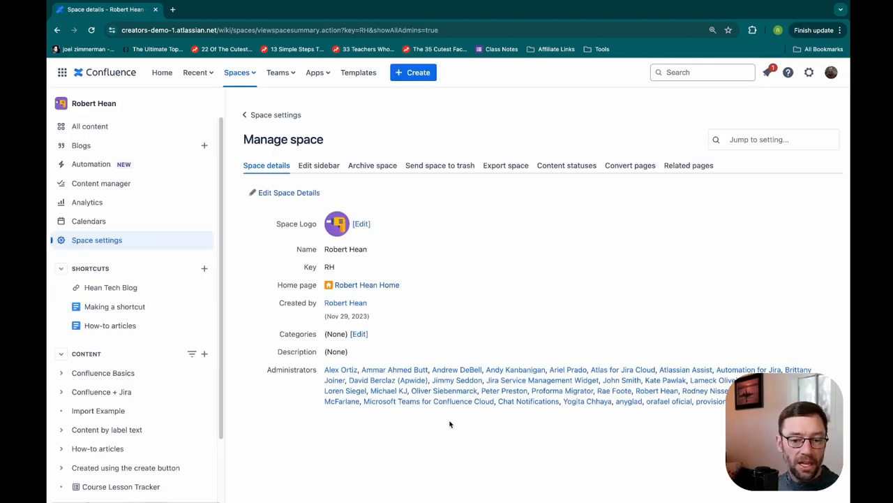